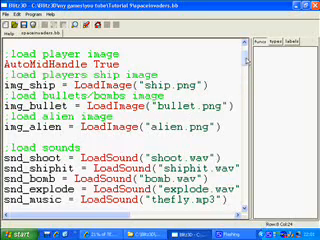
Add a ';load highscore' comment below the timer line
scroll(down, 3)
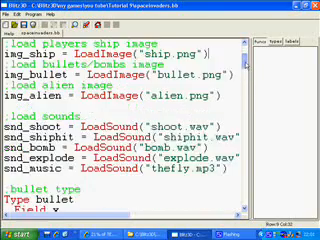
scroll(down, 3)
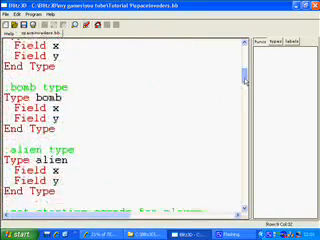
scroll(down, 3)
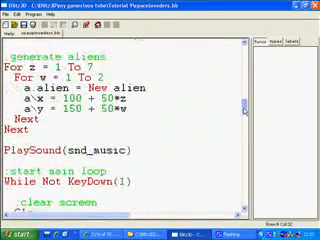
scroll(up, 3)
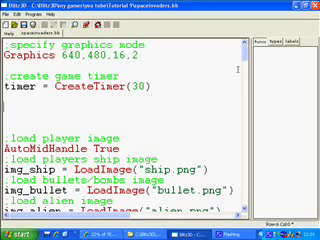
text(ld)
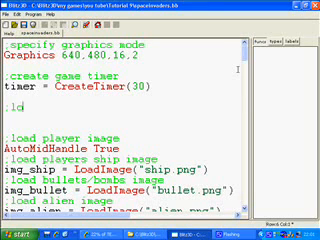
text(;load highscore)
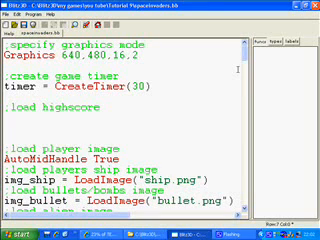
Write 'If ReadFile("score.dat") = 0 Then' and begin 'highscore ='
text(If)
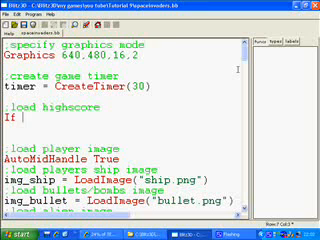
text(readfile)
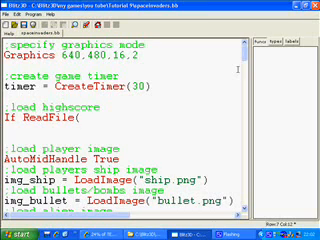
text(score)
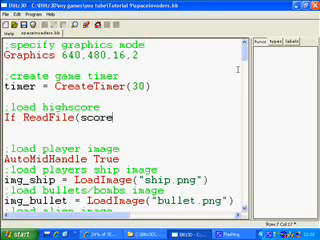
text(.dat"))
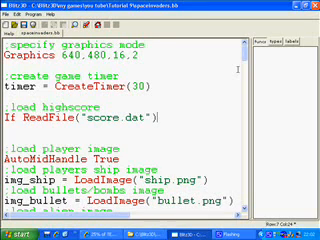
text(= 0)
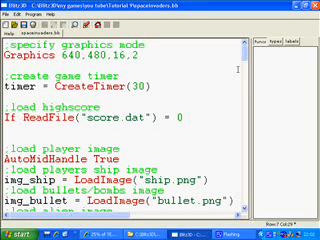
text(then)
text(highscore =)
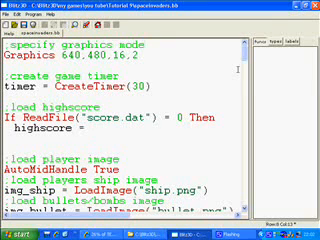
Set highscore to 100, else assign file_score = ReadFile("score.dat")
text(100)
text(Else)
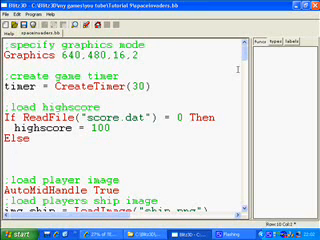
text(file_score =)
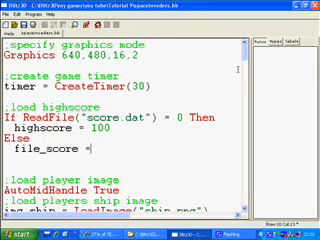
text(readfile)
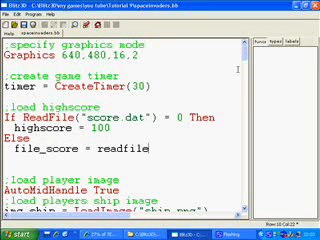
text(ReadFile("score.dat")
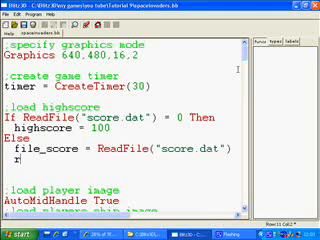
Add highscore = ReadInt(file_score), CloseFile (file_score), and EndIf
text(eadint(file_score)
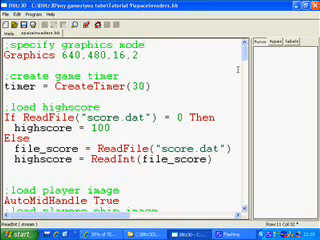
text(c)
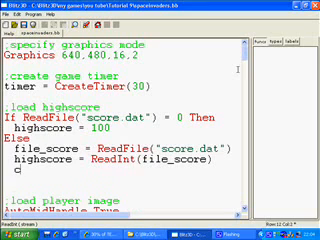
text(loseFile)
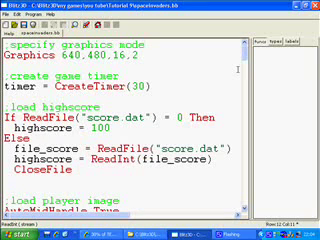
text(()
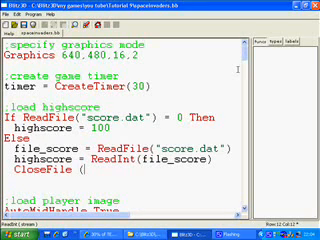
text(file_score)
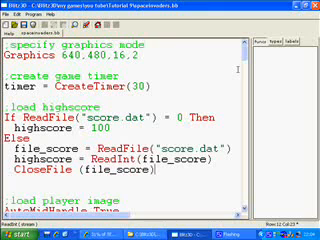
text(endif)
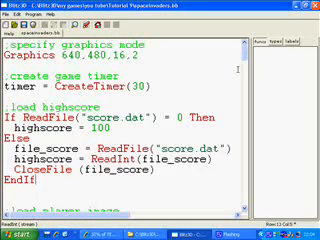
Under ';draw highscore', add Text 320,50,"HIGHSCORE: " + highscore,1,1
scroll(down, 3)
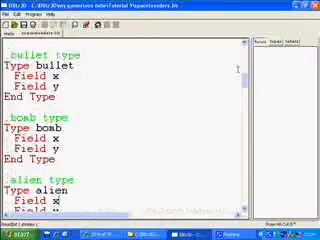
scroll(down, 3)
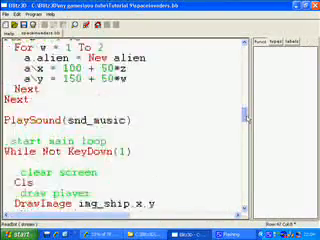
scroll(down, 3)
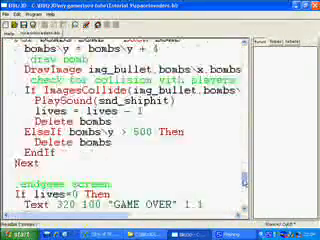
scroll(down, 3)
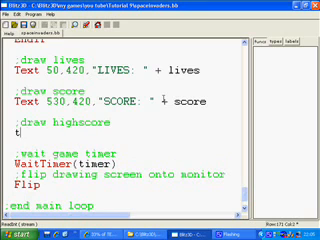
text(ext)
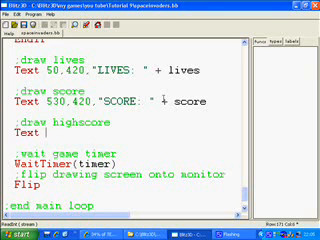
text(320,50,"HIGHC)
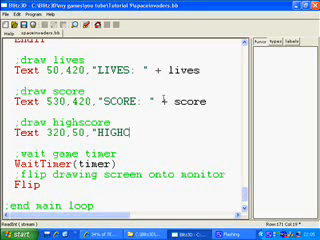
text(SCORE: ")
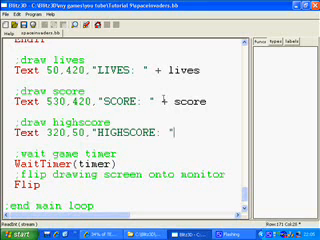
text(+ highscore,1,1)
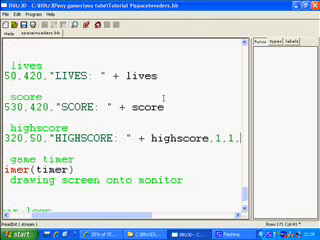
key(backspace)
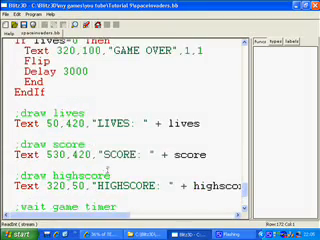
Add 'If score > highscore Then highscore = score' to the alien-hit code, then scroll to game over
scroll(up, 3)
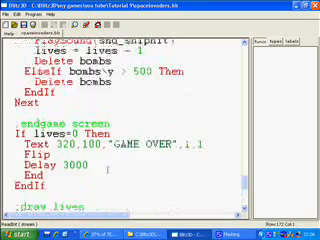
scroll(up, 3)
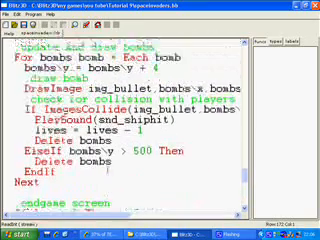
scroll(up, 3)
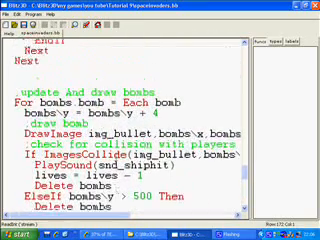
scroll(down, 3)
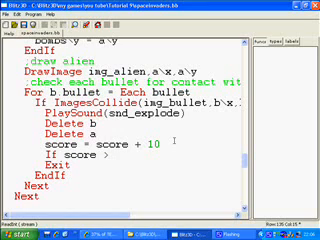
text(highscore then highs)
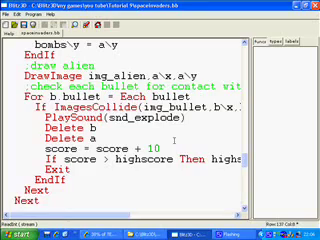
scroll(down, 3)
text(;save)
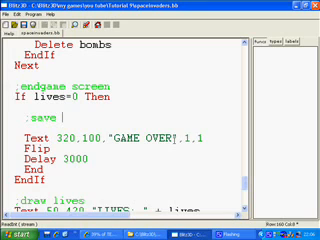
Finish ';save highscore' and add file_score = WriteFile("score.dat")
text(highscore)
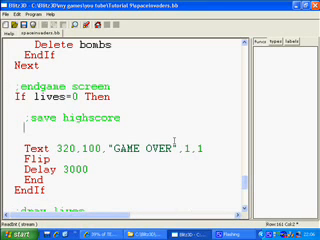
text(file)
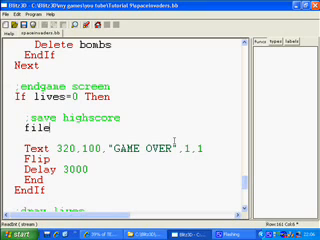
text(_score =)
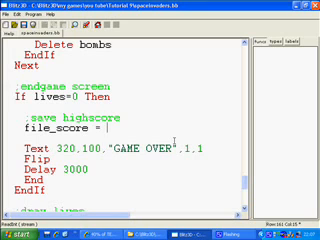
text(writefile)
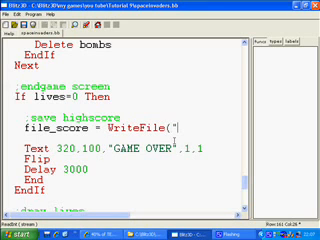
text(score.dat"))
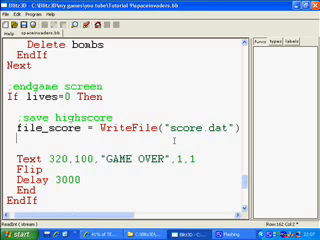
Write the highscore to the file with WriteInt(file_score,highscore)
text(write)
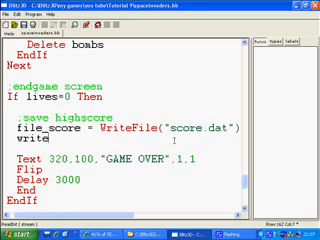
text(Int)
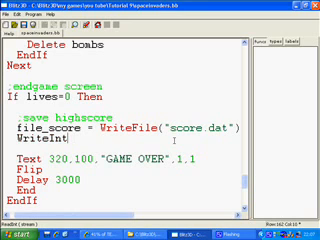
text(()
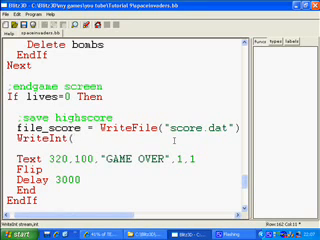
text(file_score,)
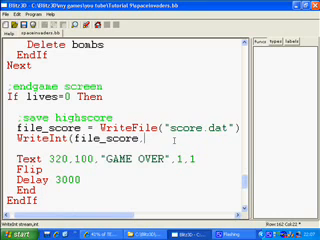
text(hi)
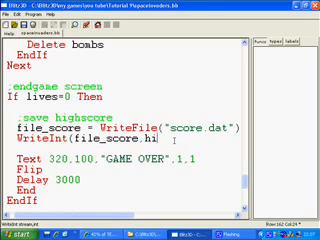
text(highscore)
text(CloseFile file_score)
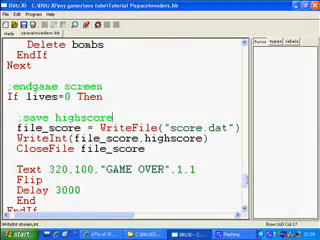
scroll(up, 3)
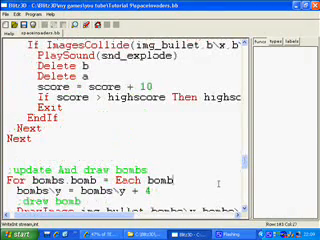